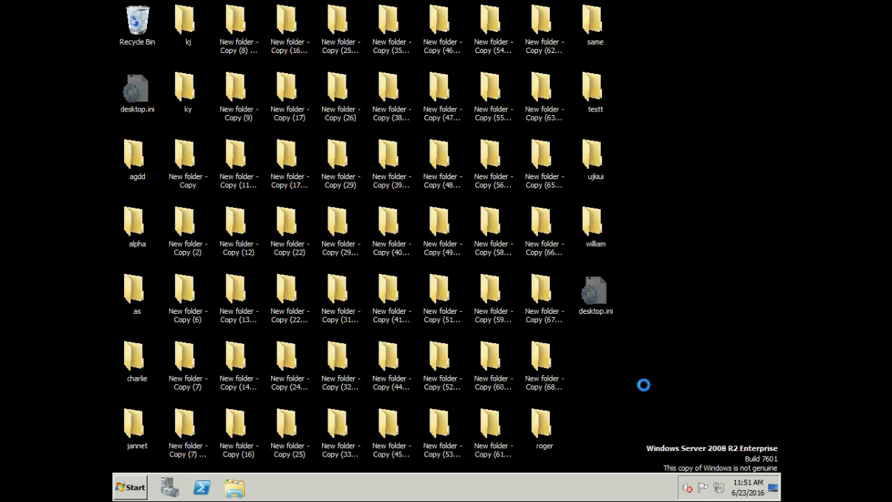
pyautogui.moveTo(495, 465)
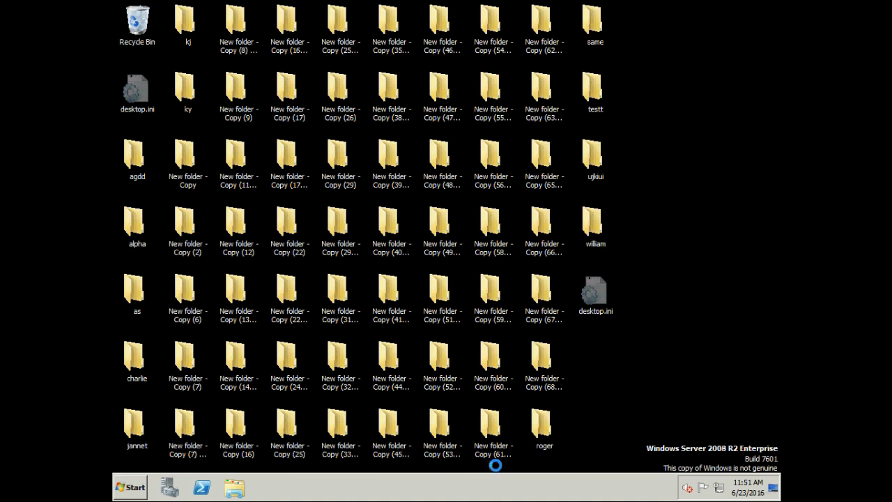
# Browse drive C down to Test 5 of 1, show its full path, then return to Test 4 of 1.
pyautogui.click(234, 486)
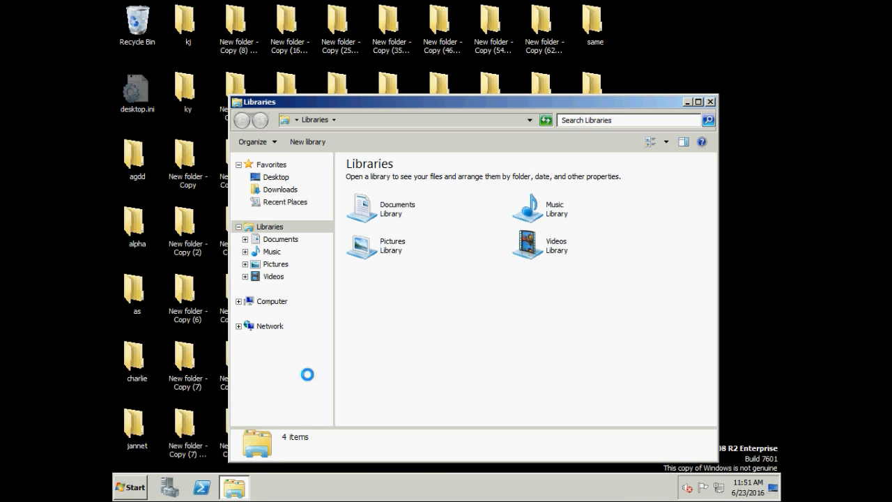
pyautogui.click(272, 301)
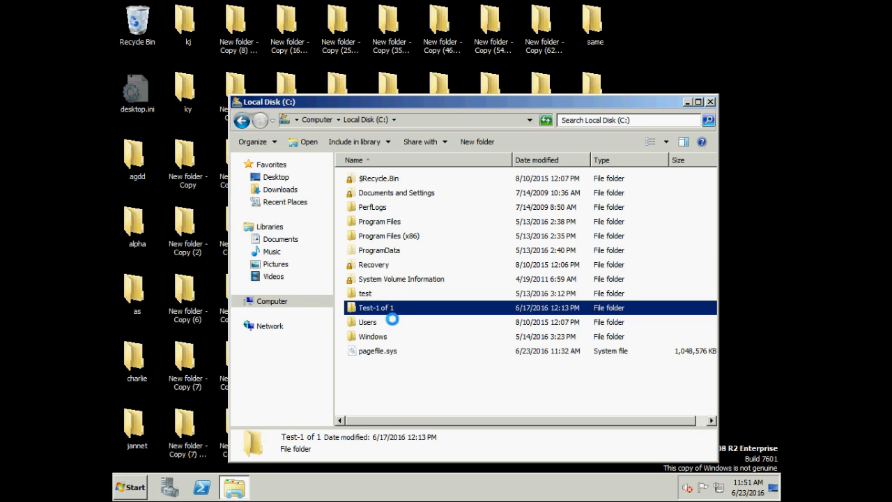
pyautogui.doubleClick(375, 307)
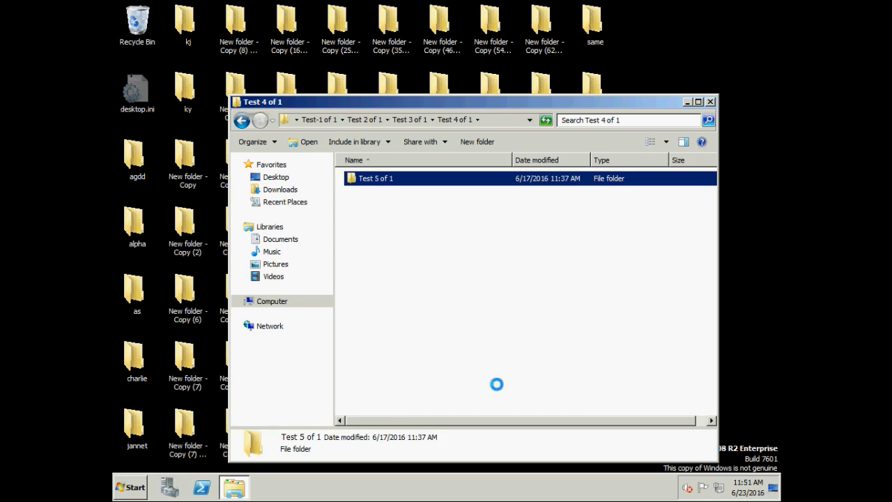
pyautogui.doubleClick(375, 178)
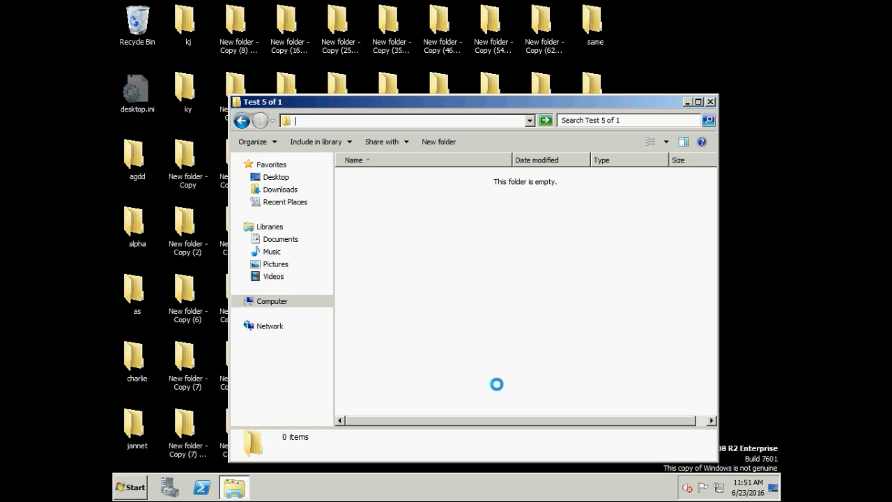
pyautogui.click(404, 120)
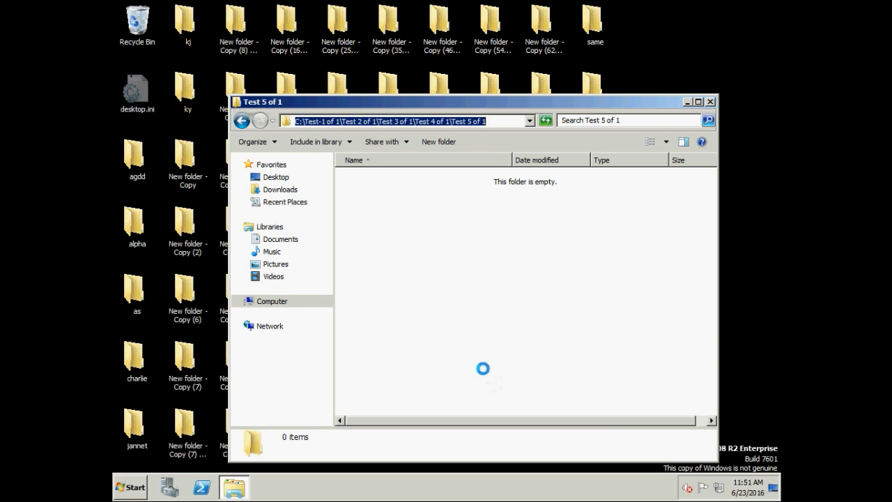
pyautogui.click(241, 120)
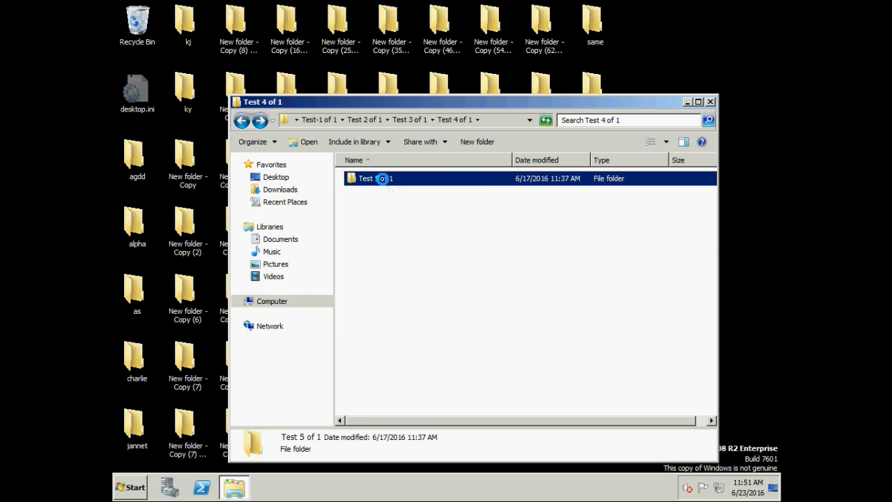
# Send Test 5 of 1 to the desktop as a shortcut and close the folder window.
pyautogui.rightClick(376, 178)
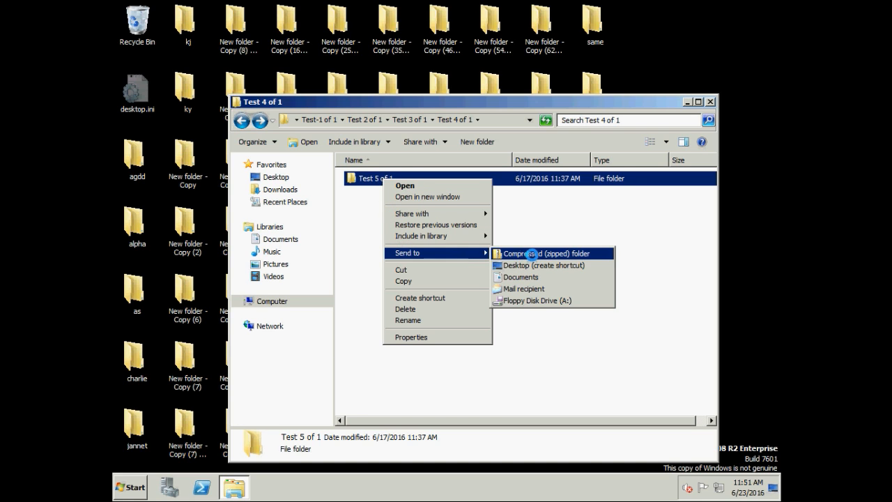
pyautogui.click(543, 253)
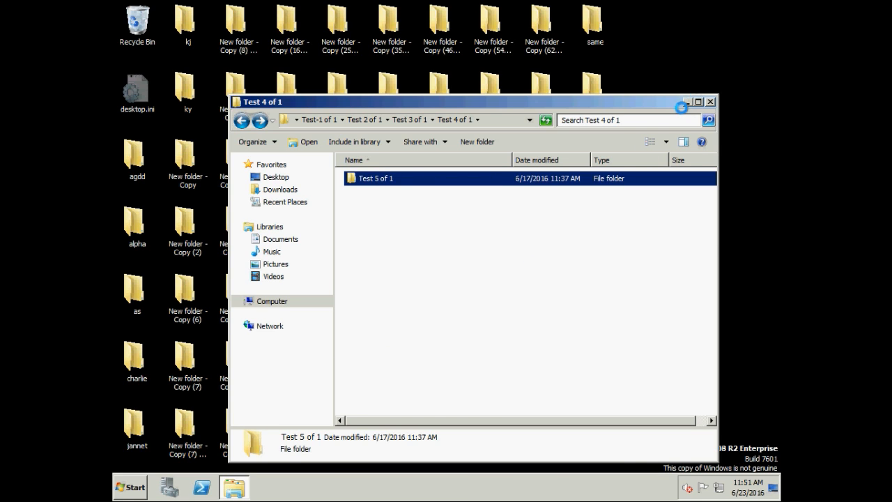
pyautogui.click(710, 102)
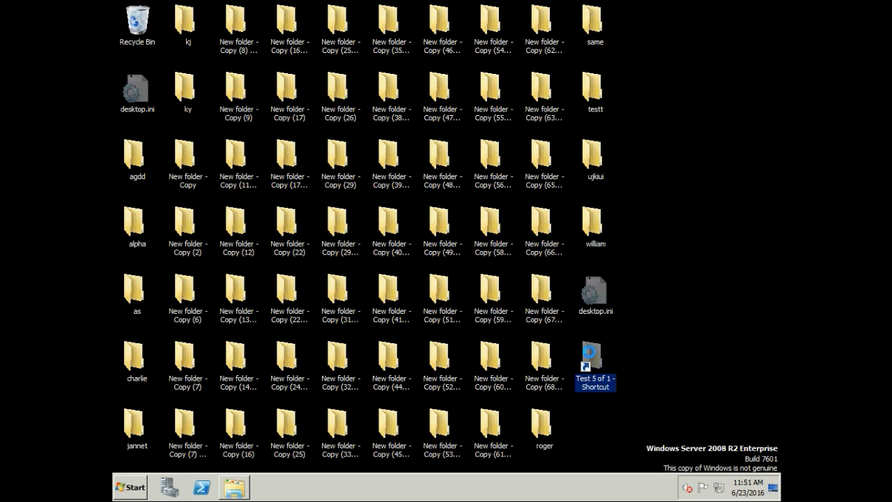
# Bring up the Run dialog holding sysdm.cpl.
pyautogui.click(494, 359)
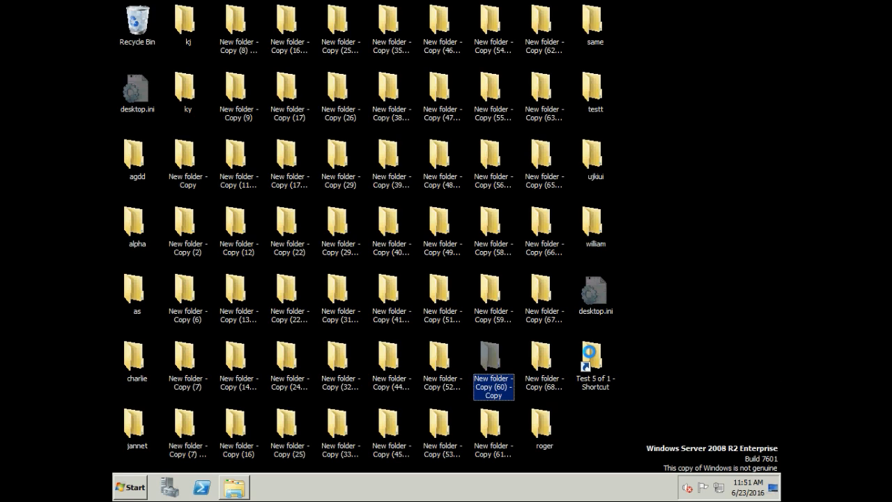
pyautogui.click(392, 296)
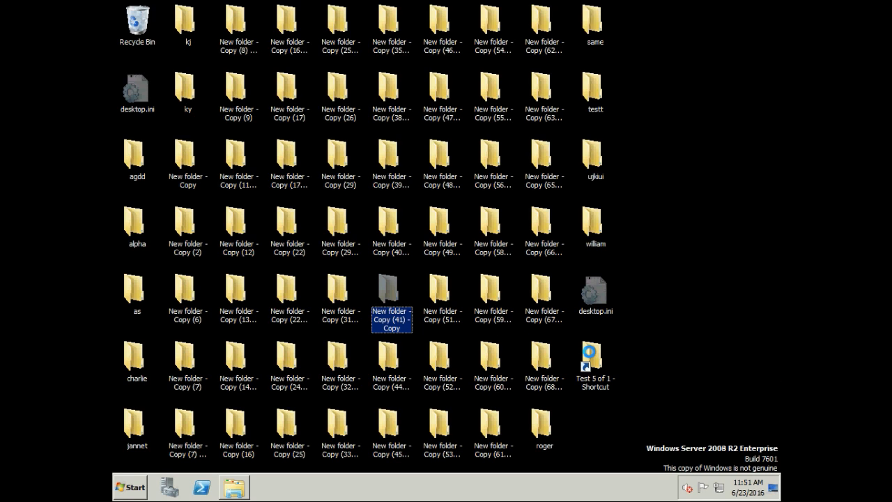
pyautogui.click(544, 359)
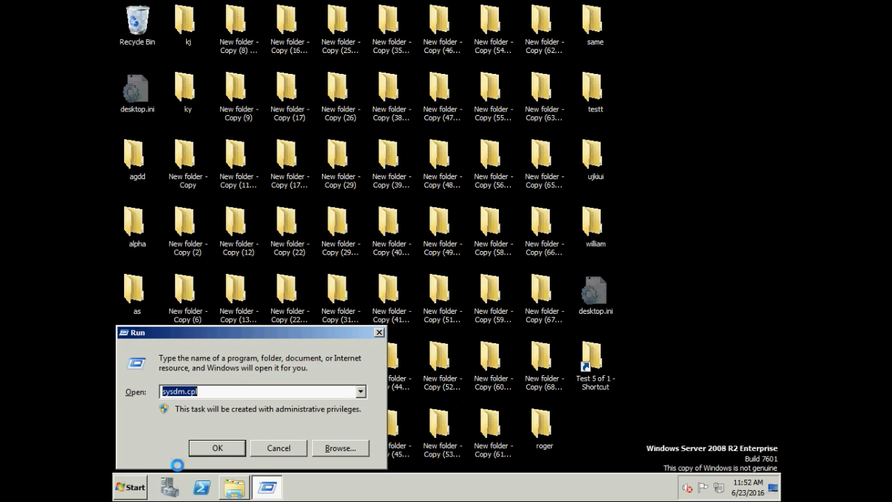
# Launch sysdm.cpl and go to Advanced > Environment Variables > New user variable.
pyautogui.click(217, 448)
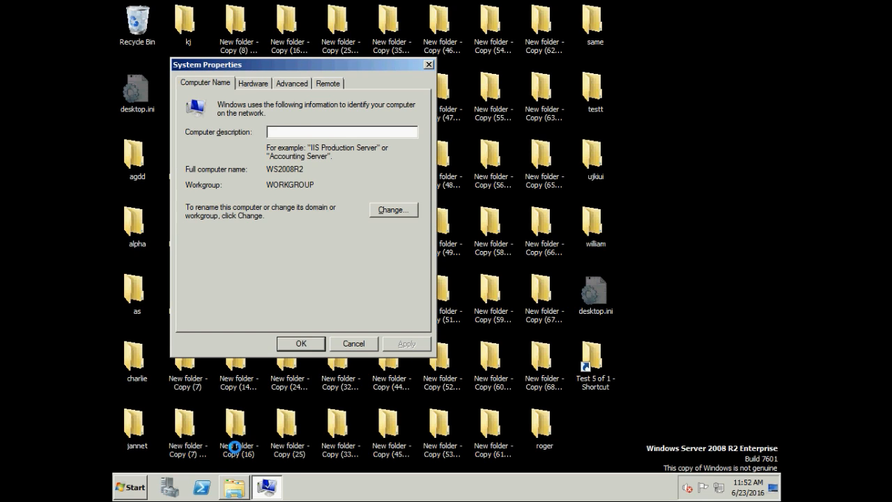
pyautogui.click(291, 83)
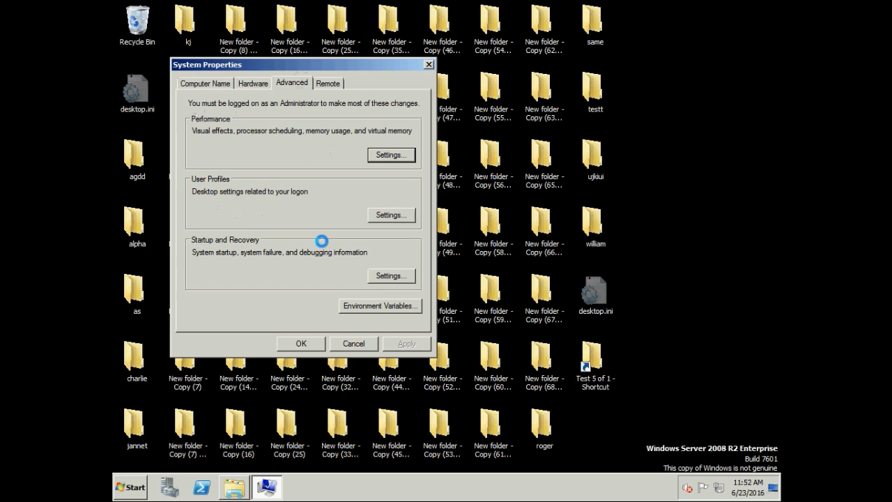
pyautogui.click(379, 305)
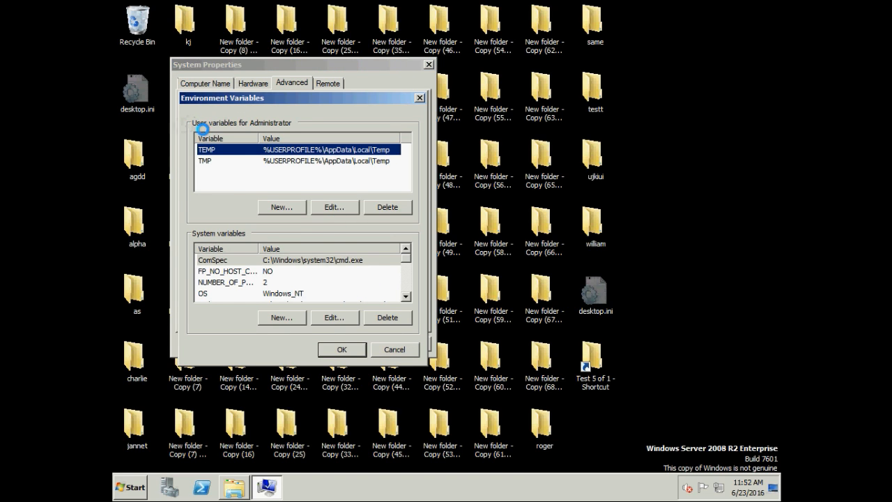
pyautogui.moveTo(341, 148)
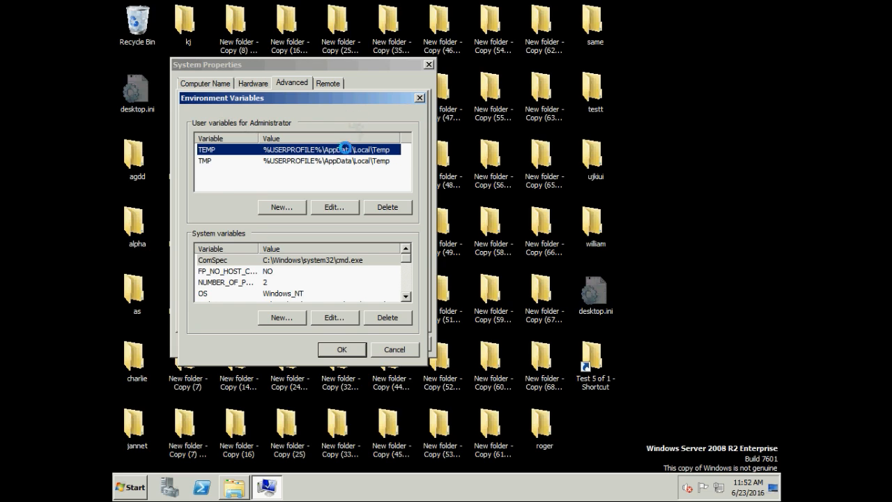
pyautogui.click(282, 207)
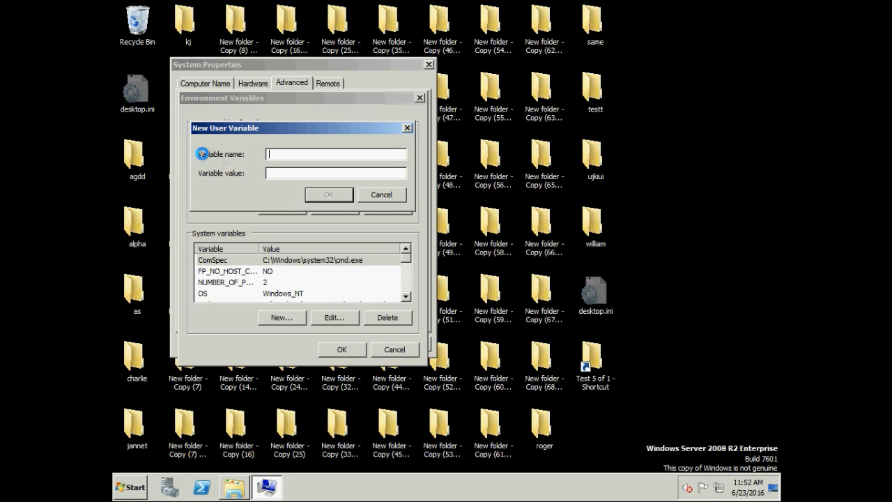
pyautogui.moveTo(204, 173)
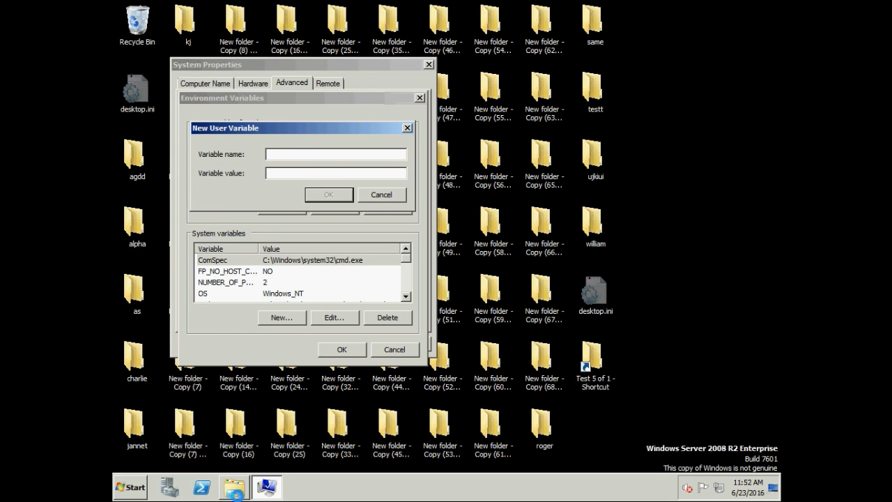
# Open Test 5 of 1 in Explorer and copy its address-bar path into Variable value.
pyautogui.click(233, 487)
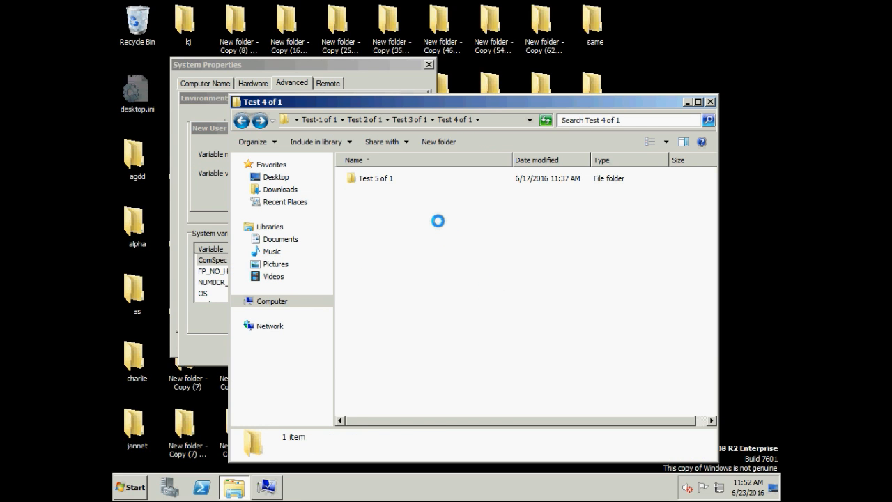
pyautogui.click(377, 178)
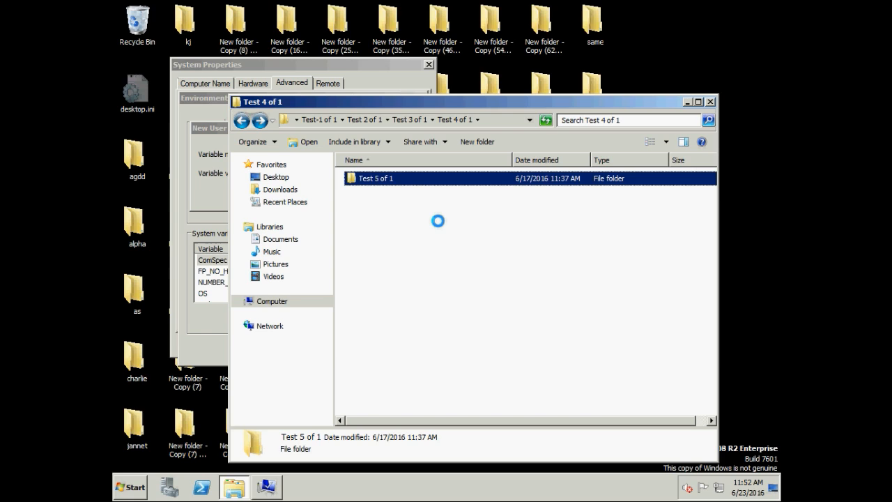
pyautogui.doubleClick(376, 177)
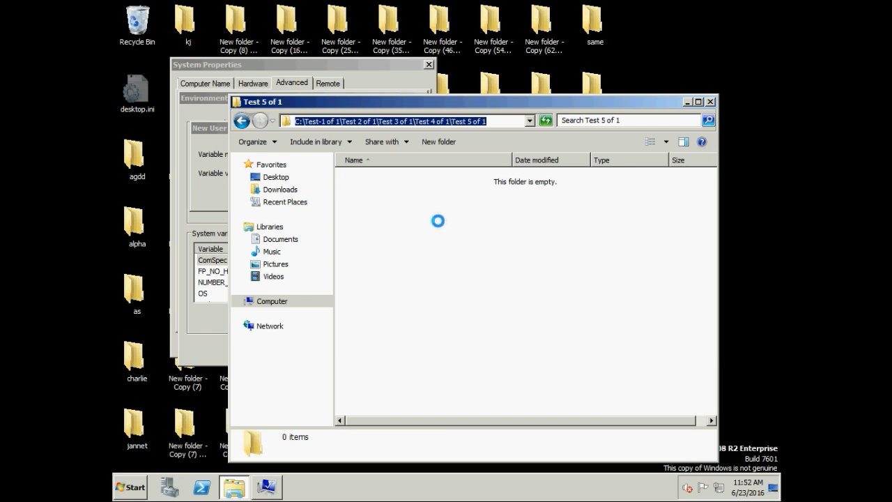
pyautogui.click(276, 177)
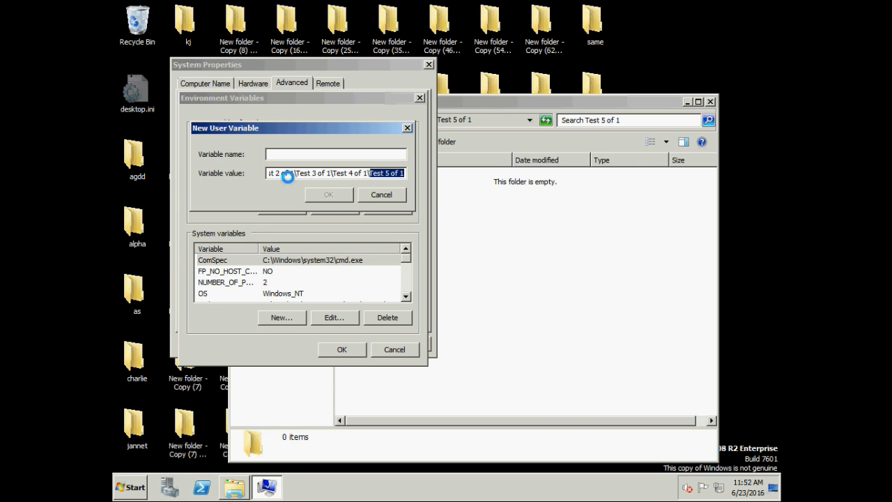
# Name the variable 'Test 5 of 1' and confirm both variable dialogs with OK.
pyautogui.write('Test 5 of 1')
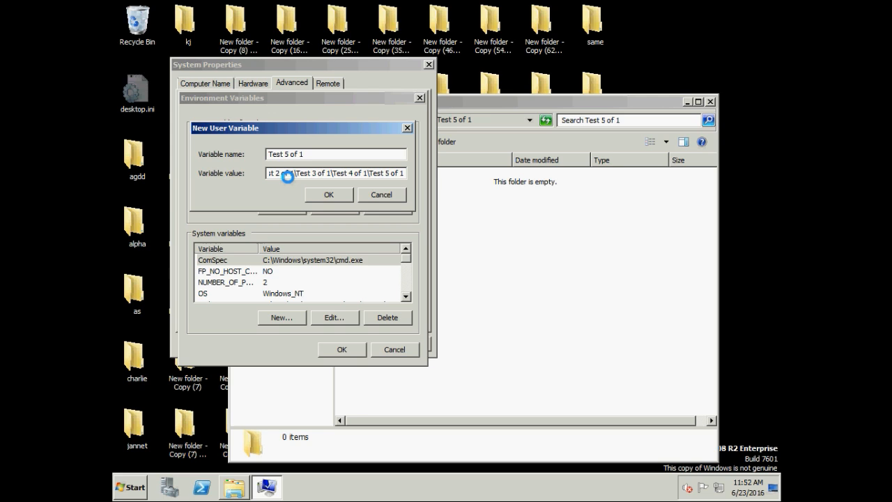
pyautogui.click(328, 195)
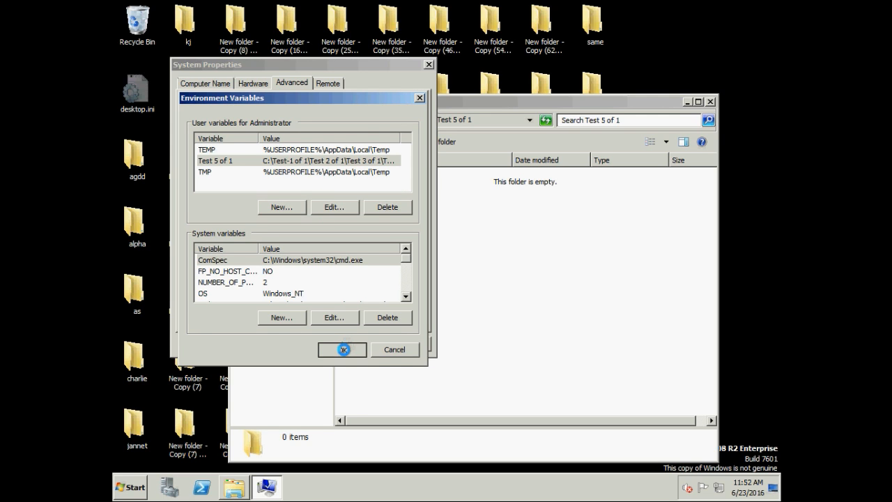
pyautogui.click(341, 349)
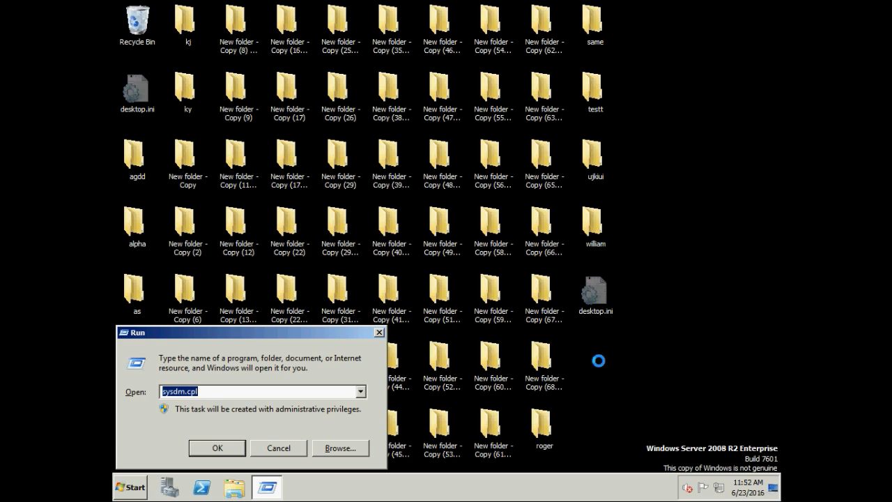
# Open the Test 5 of 1 folder from Run, then close its Explorer window.
pyautogui.write('%')
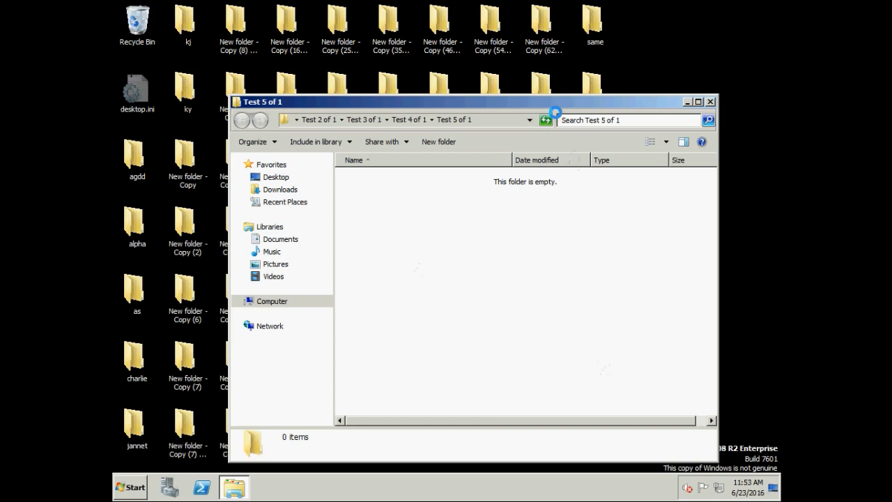
pyautogui.click(242, 120)
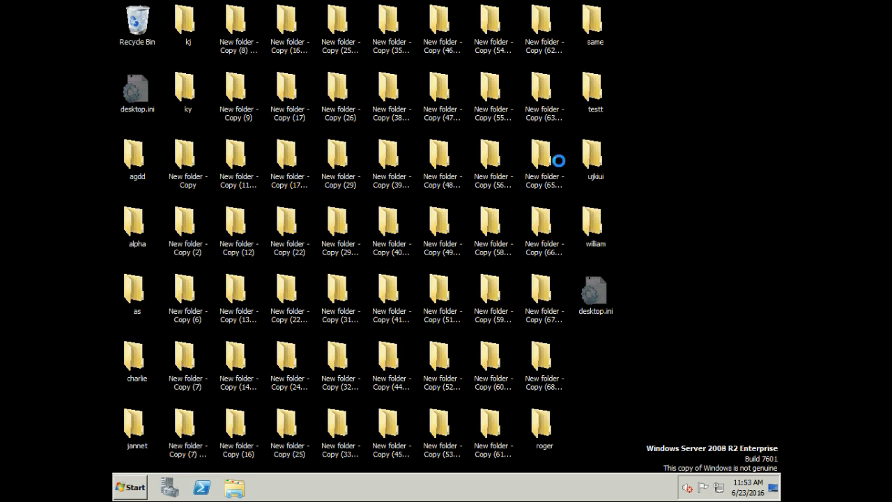
# Browse Explorer to Local Disk (C:), then run %Test 5 of 1% to open the folder.
pyautogui.click(235, 487)
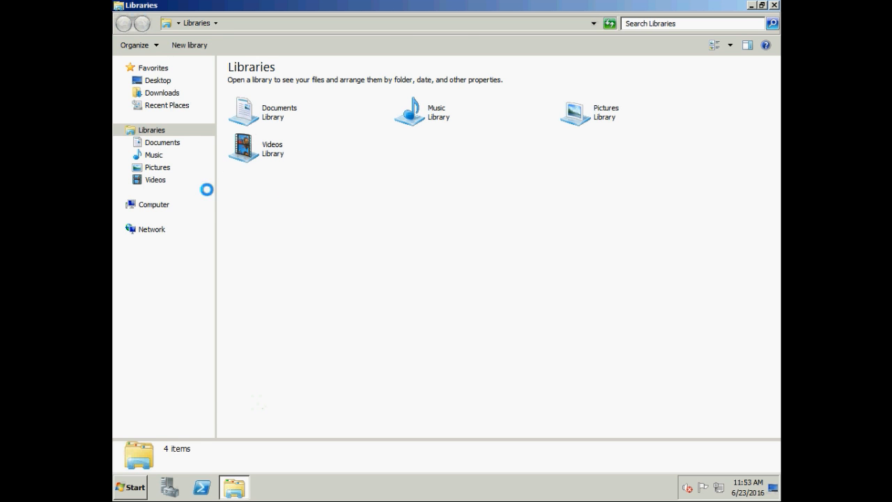
pyautogui.click(153, 205)
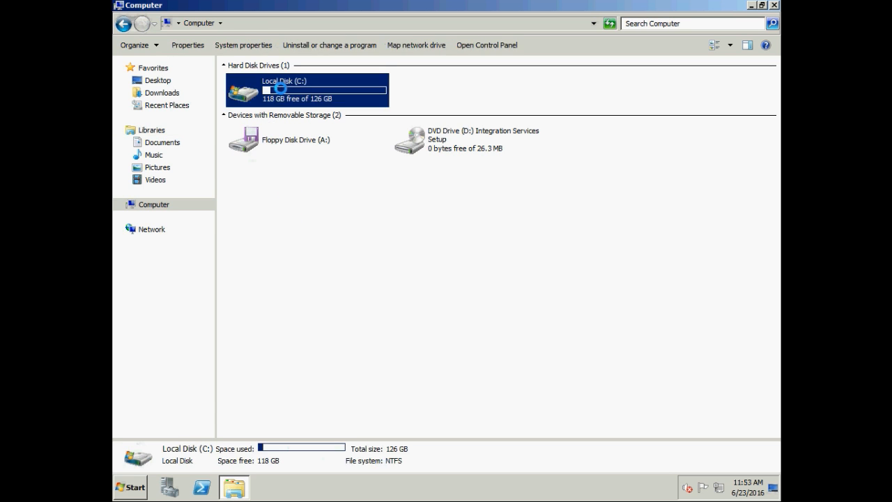
pyautogui.doubleClick(307, 89)
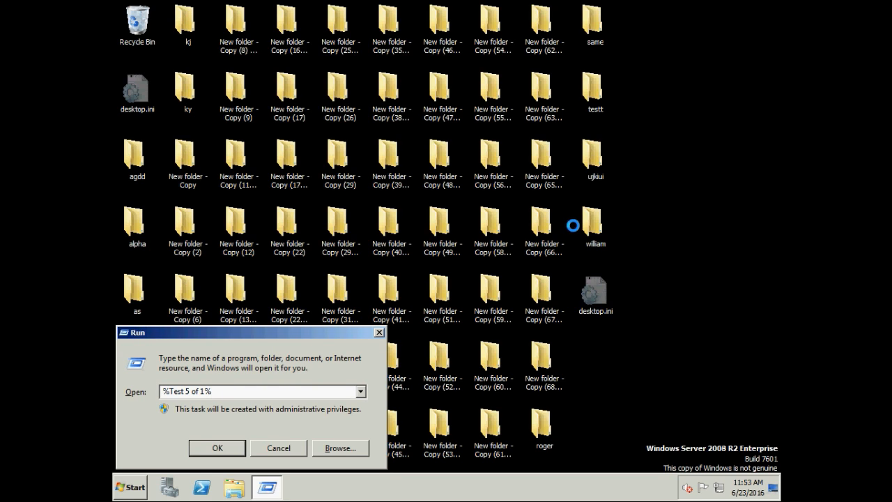
pyautogui.click(217, 448)
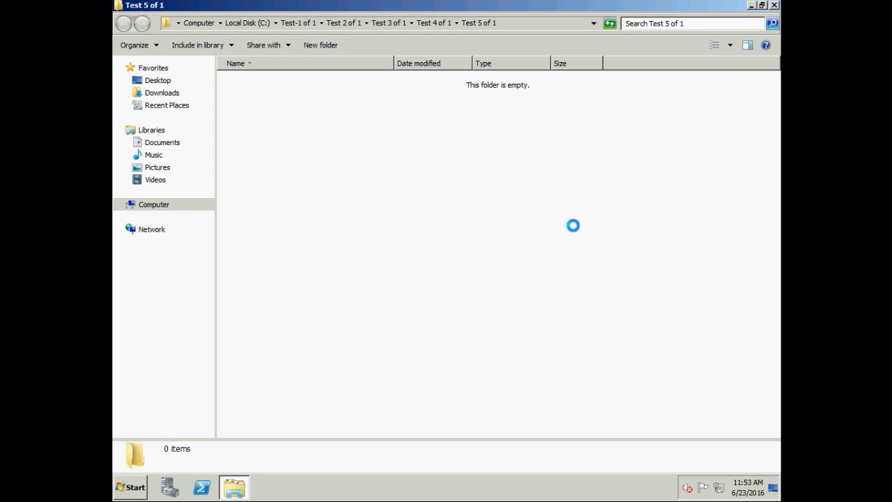